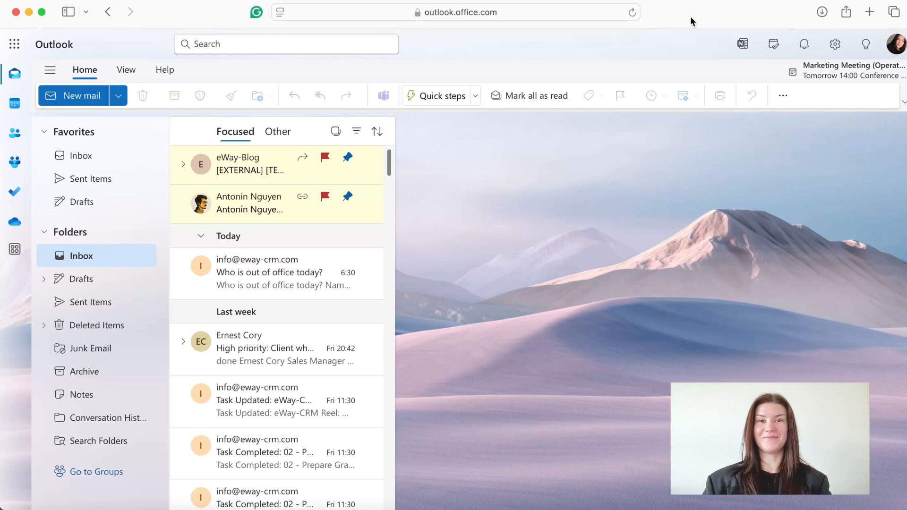
Step: Open the "Who is out of office today?" email in the reading pane
left_click(269, 273)
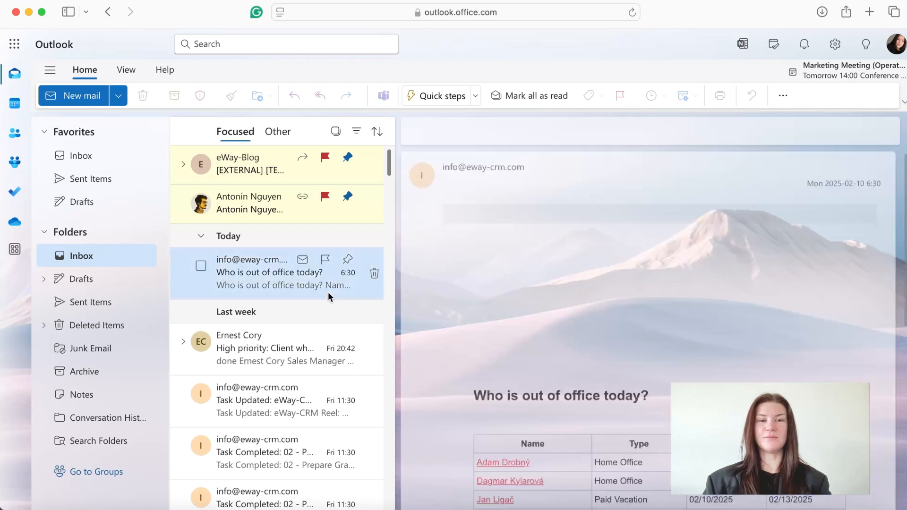
left_click(269, 272)
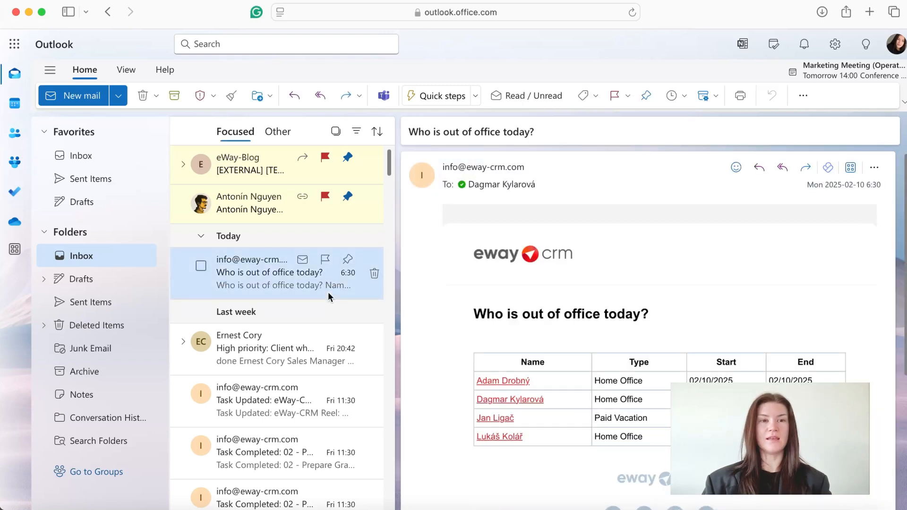
mouse_move(174, 94)
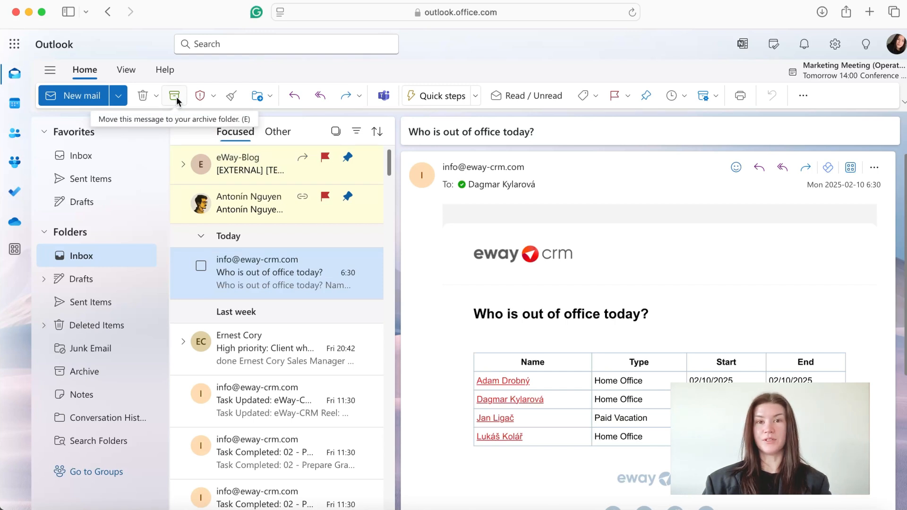
Step: Archive the out-of-office email with the Archive button and reopen it in the Archive folder
left_click(174, 96)
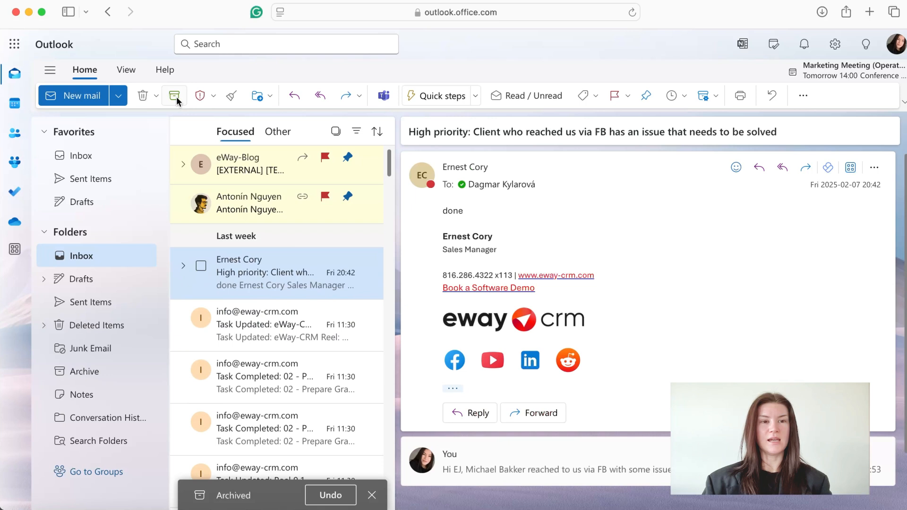
left_click(85, 371)
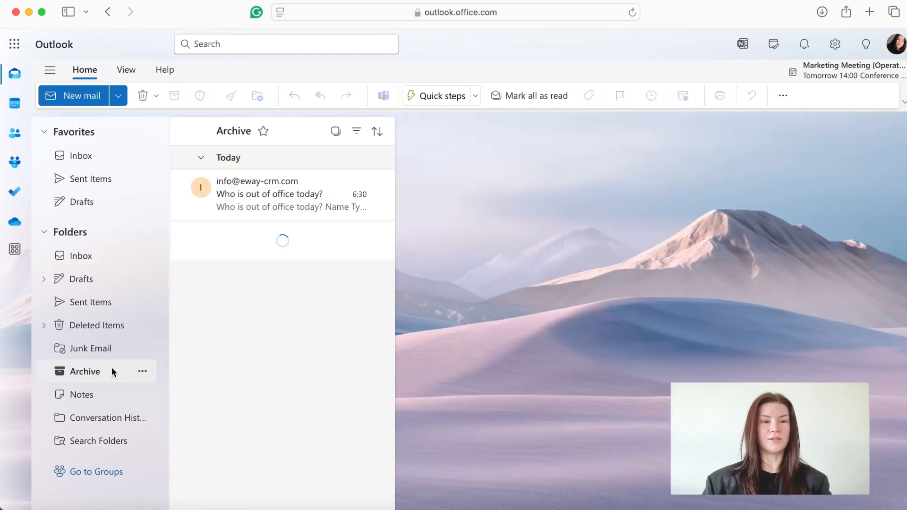
left_click(270, 193)
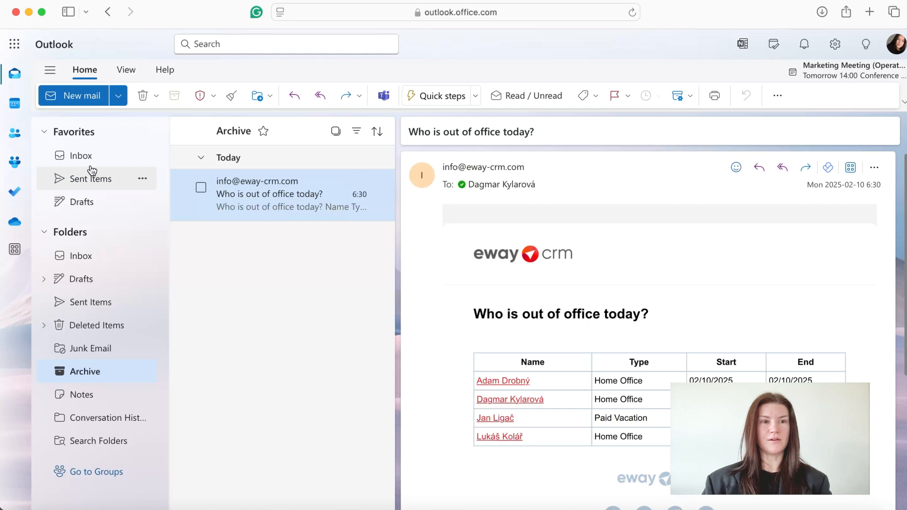
left_click(81, 155)
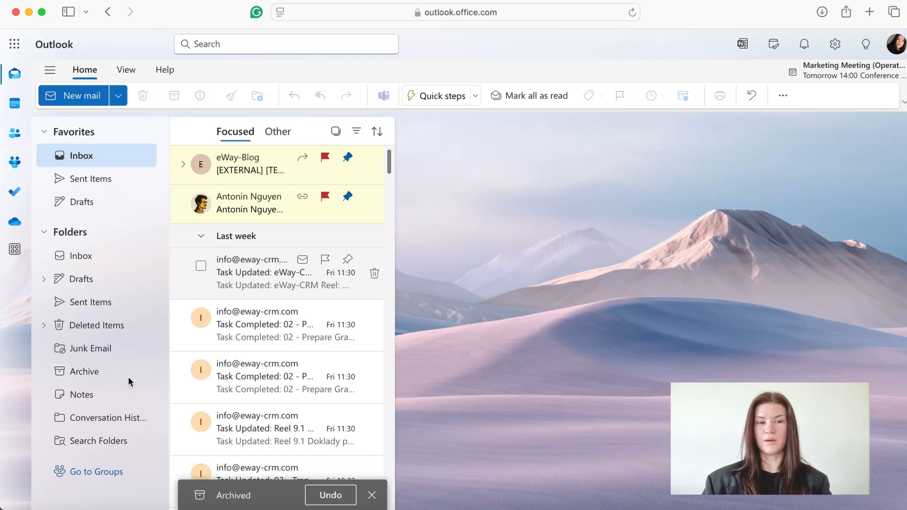
left_click(85, 371)
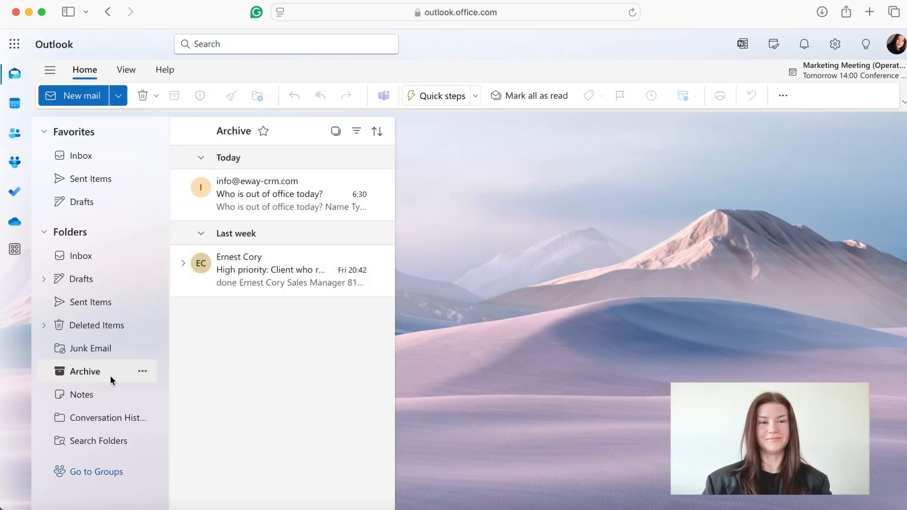